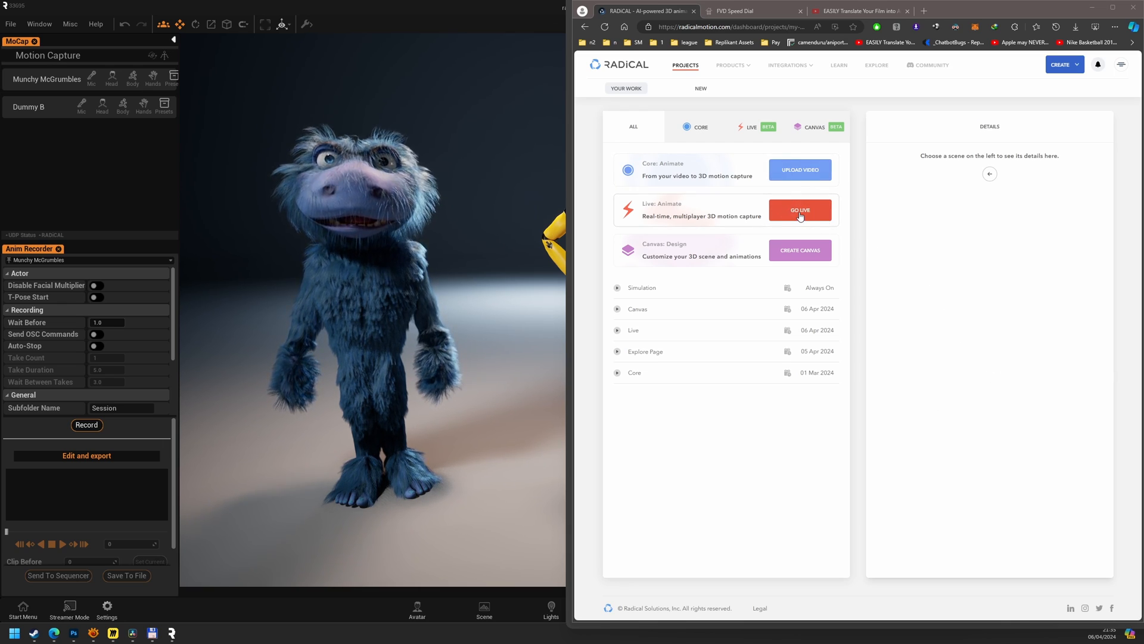
mouse_move(1123, 546)
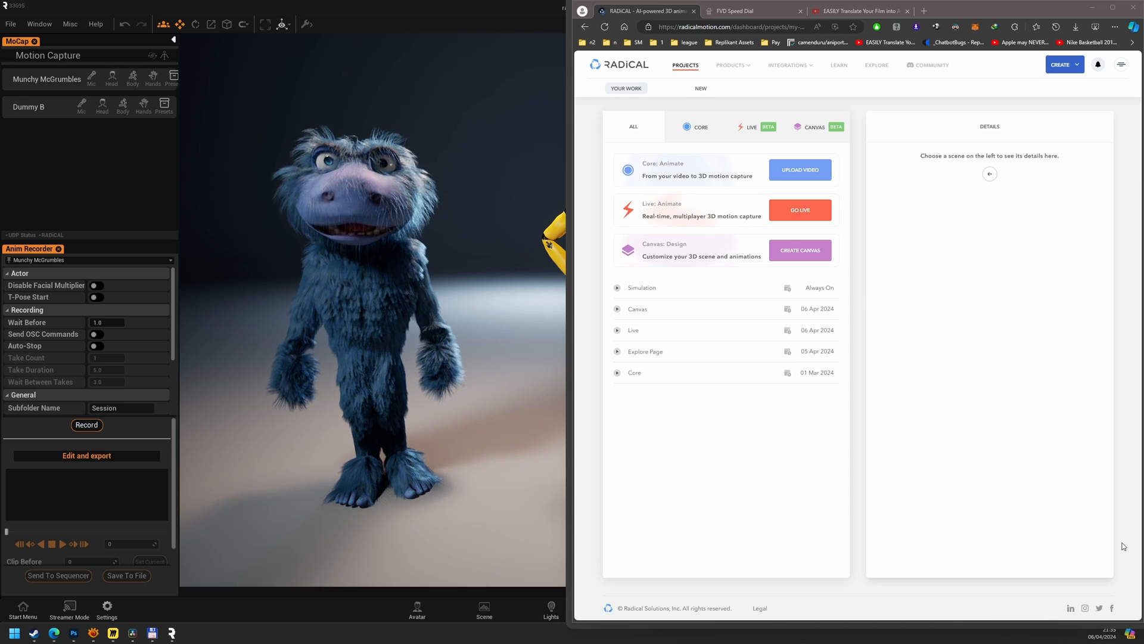
mouse_move(800, 210)
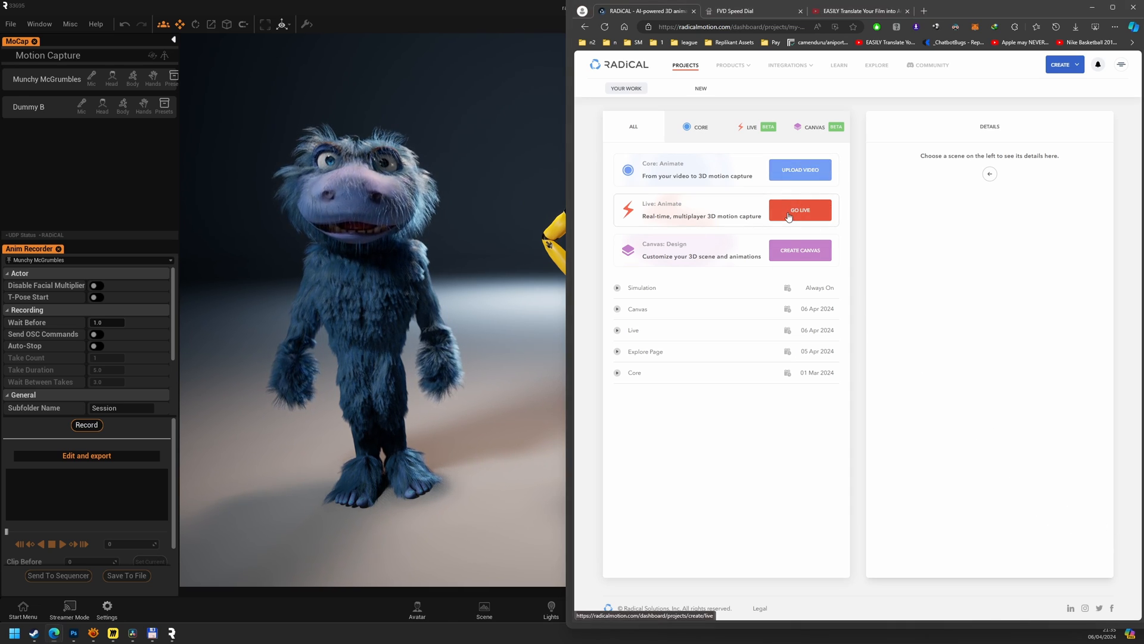
Create a new live room starting now with a 2-hour duration via GO LIVE.
click(800, 210)
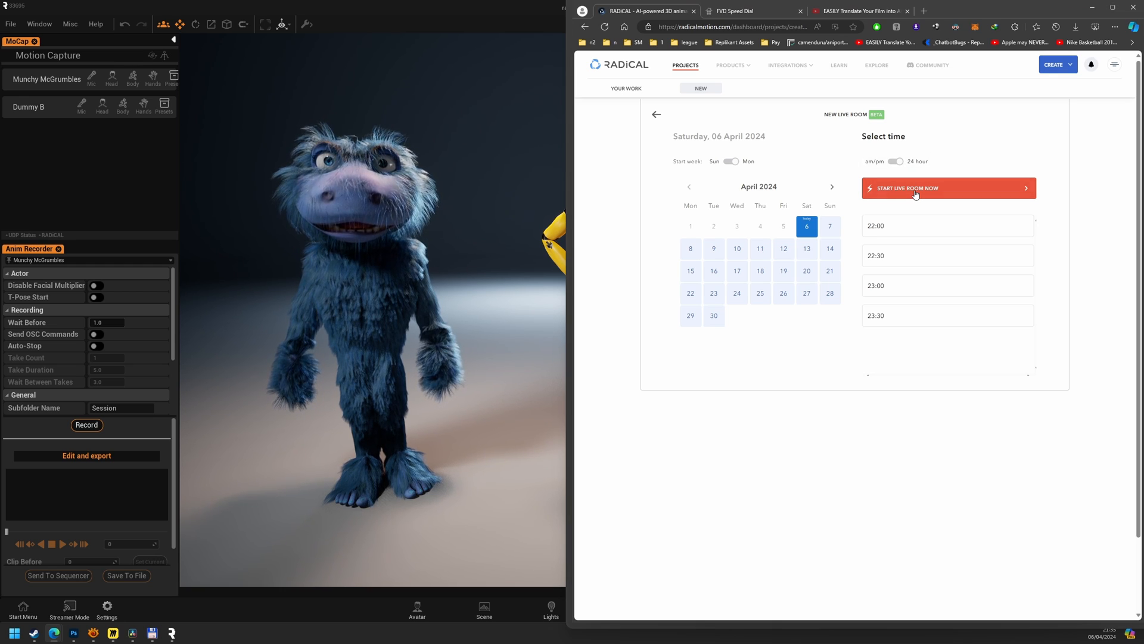
click(948, 187)
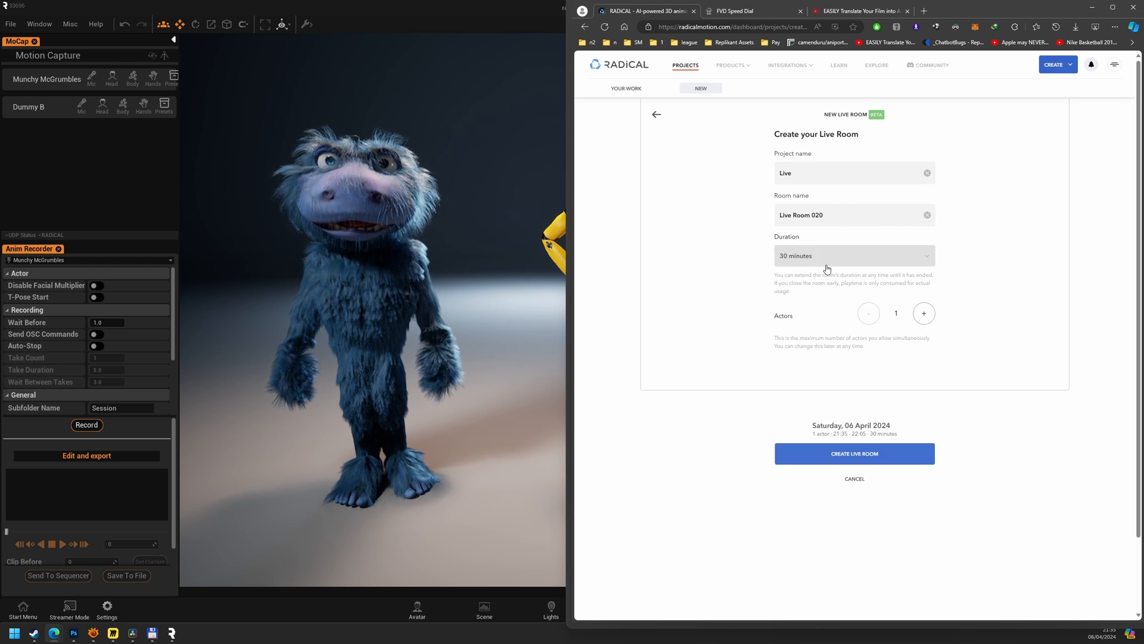
click(853, 255)
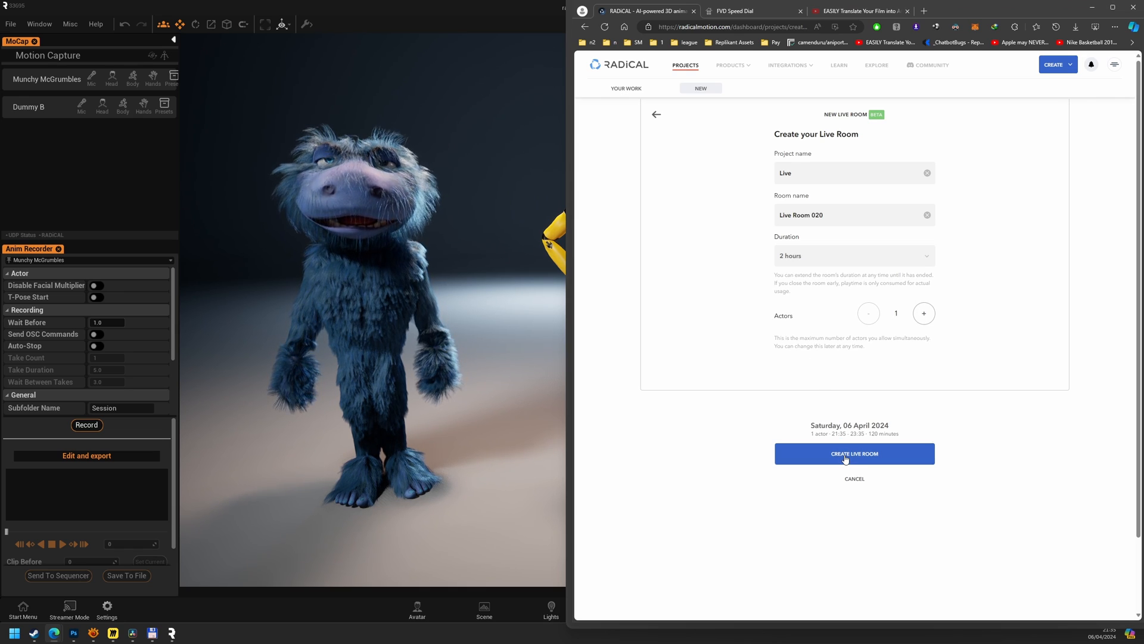
click(854, 453)
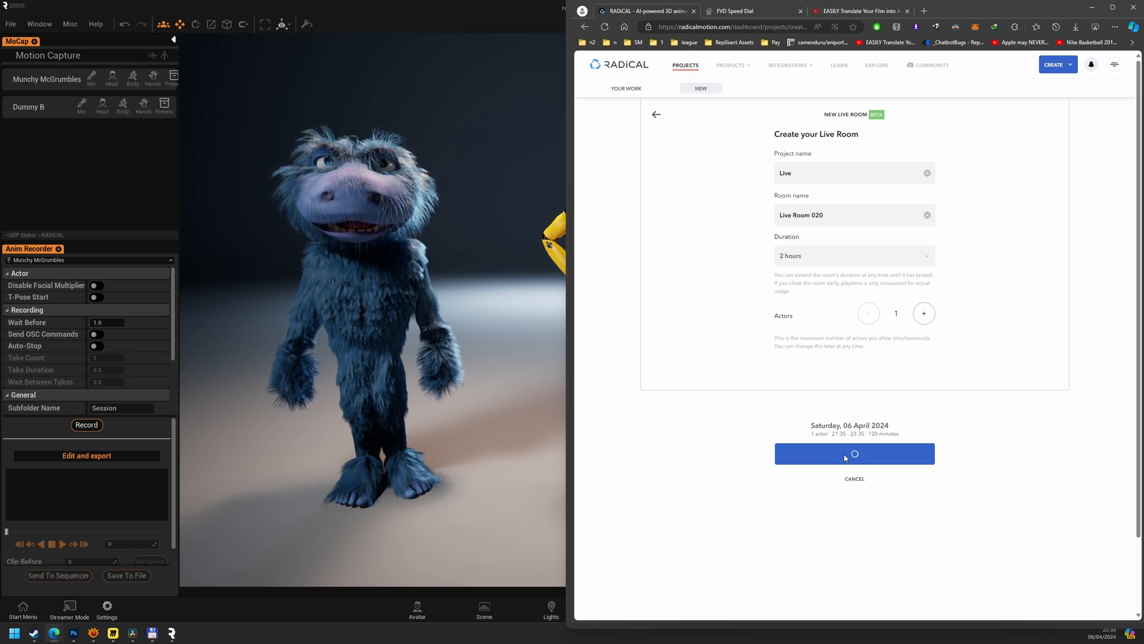
click(853, 453)
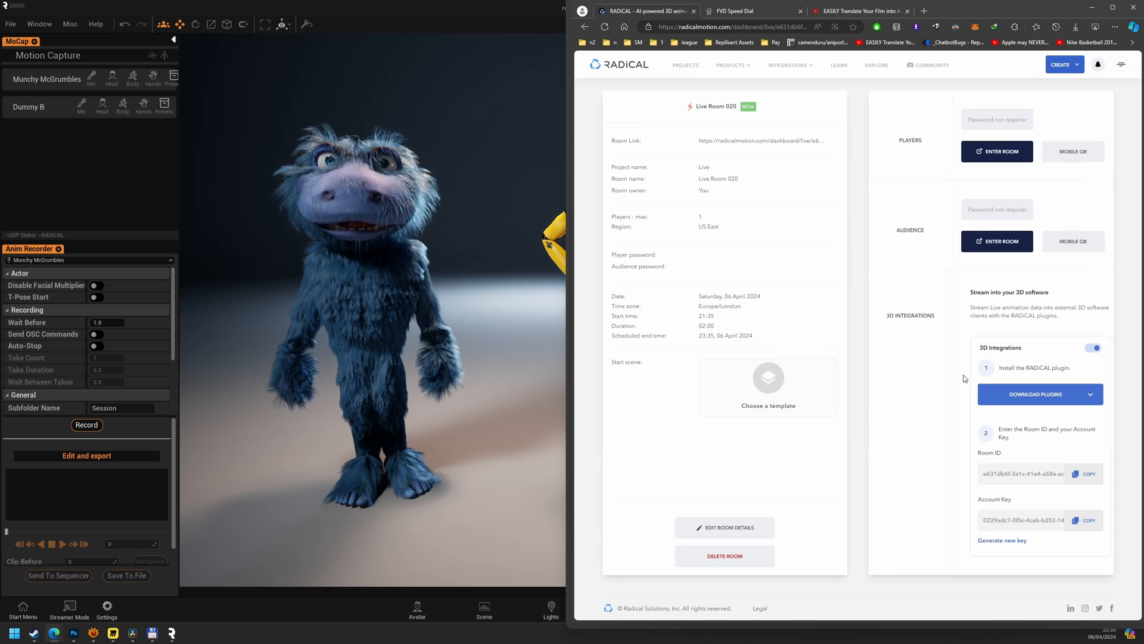
Choose the Default template scene for Live Room 020.
click(768, 386)
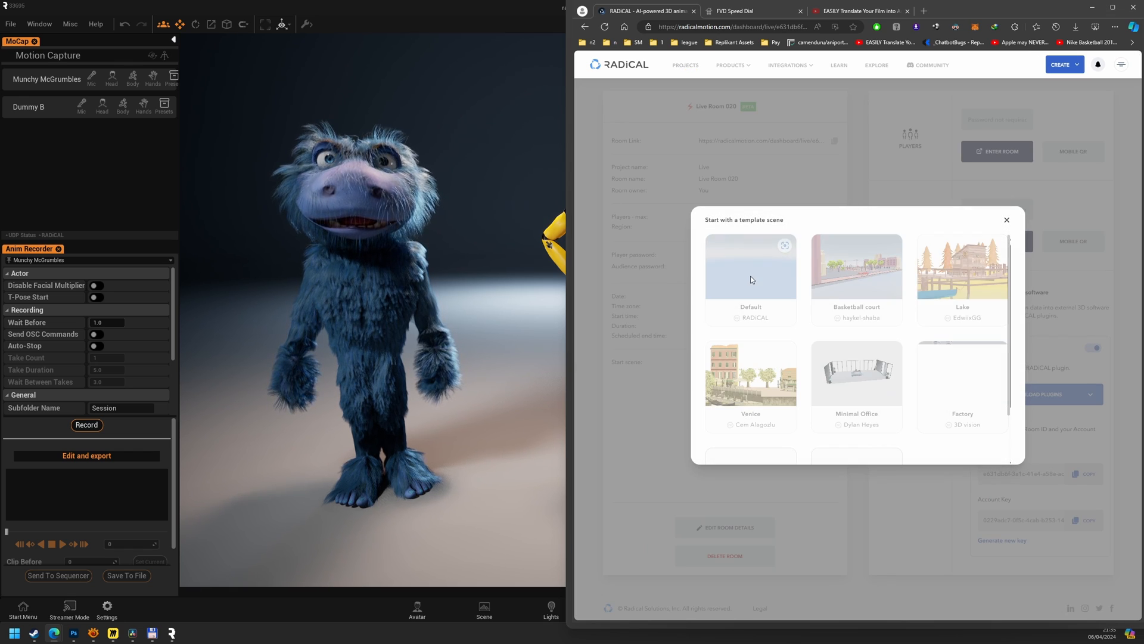
click(1006, 219)
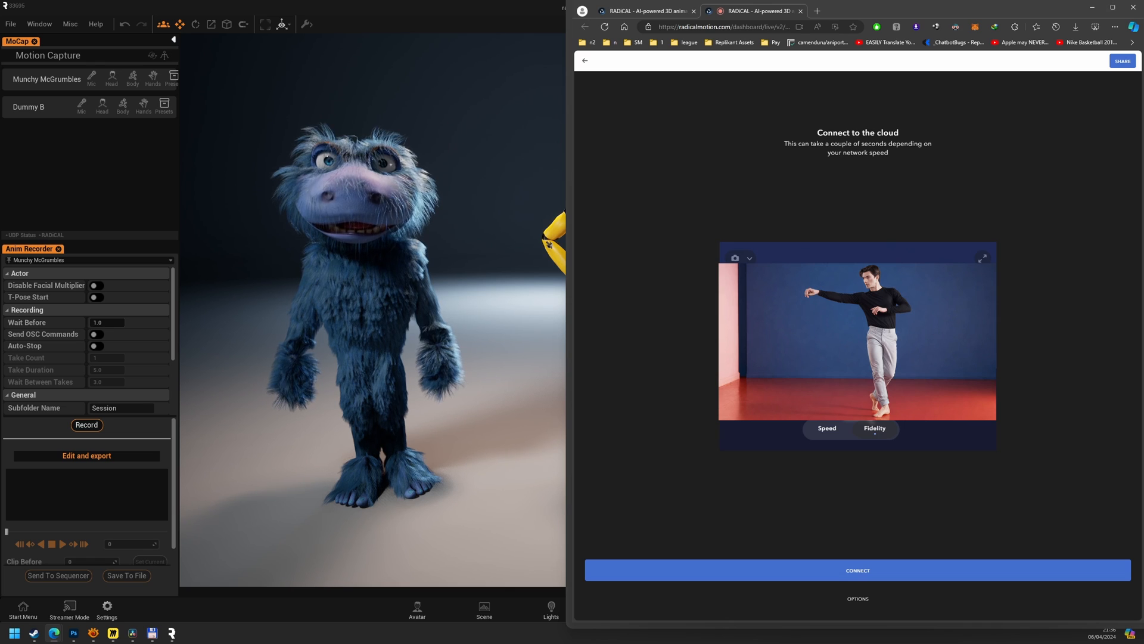
Connect Live Room 020 to the cloud so its 3D scene loads.
click(857, 569)
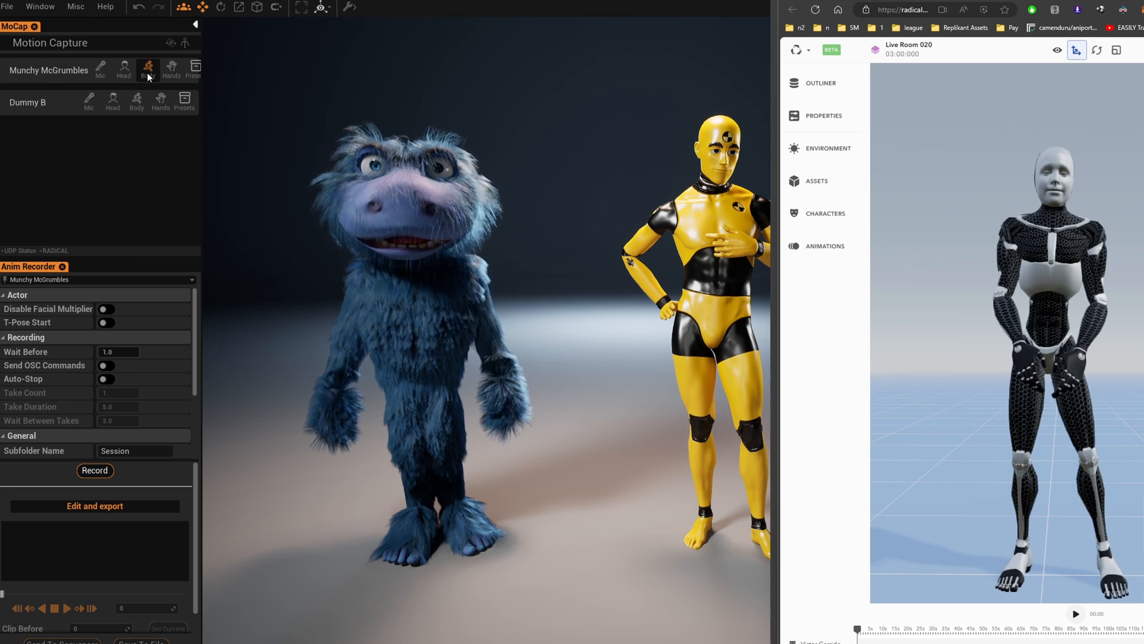
Set Munchy McGrumbles' body capture source to Radical with the room's ID and account key.
click(148, 69)
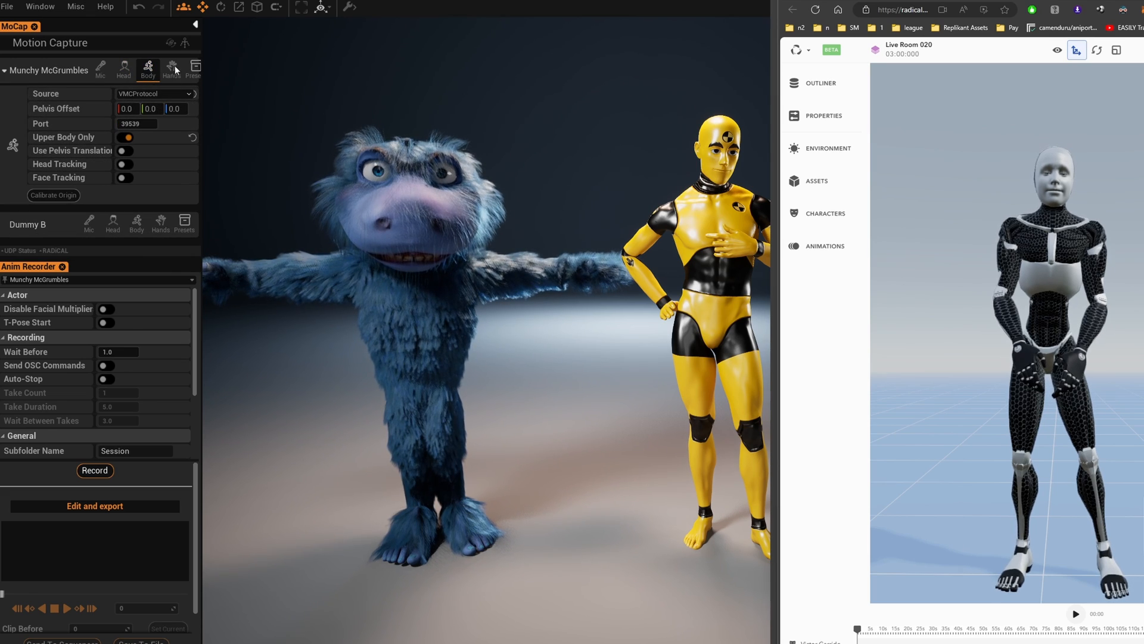
click(154, 93)
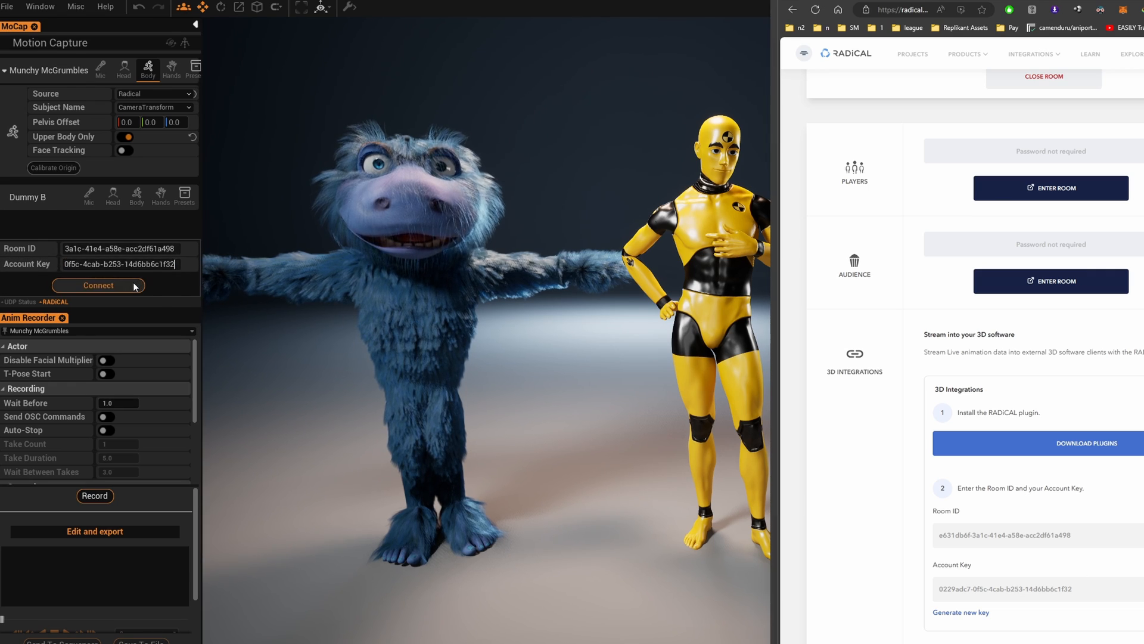
Connect to the live room and reselect Radical so a streamed subject is assigned.
click(154, 93)
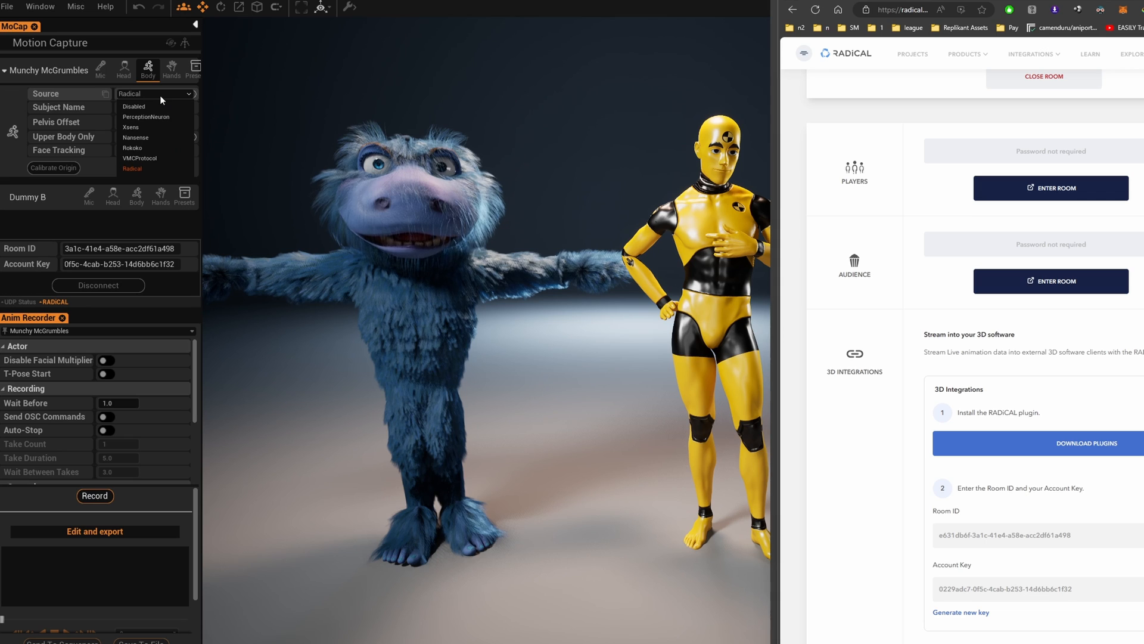
click(134, 106)
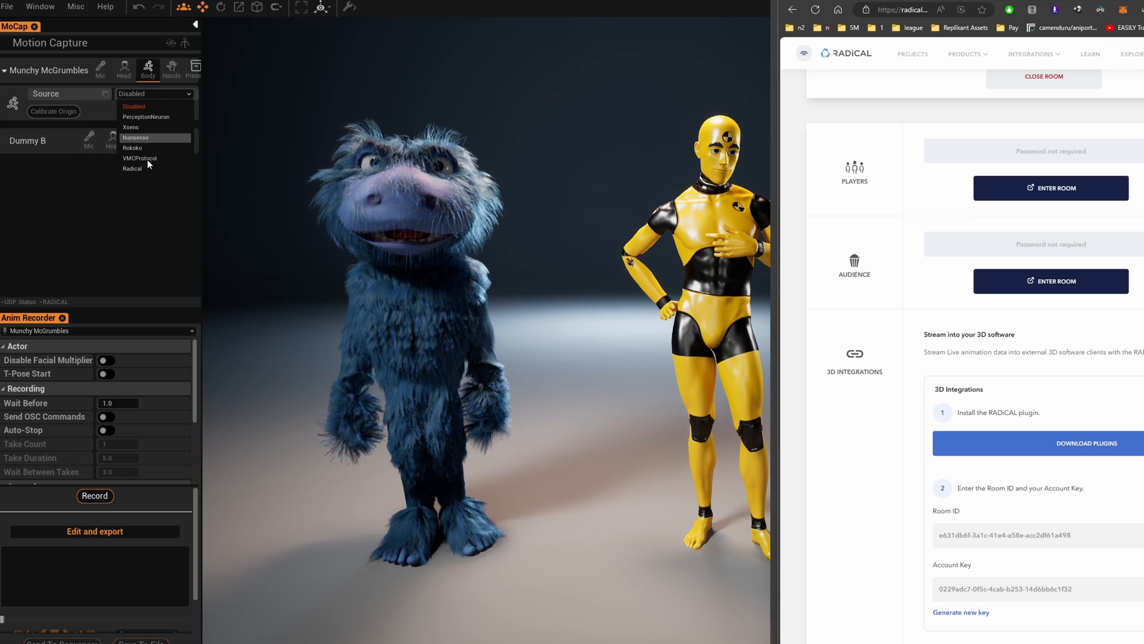
click(132, 168)
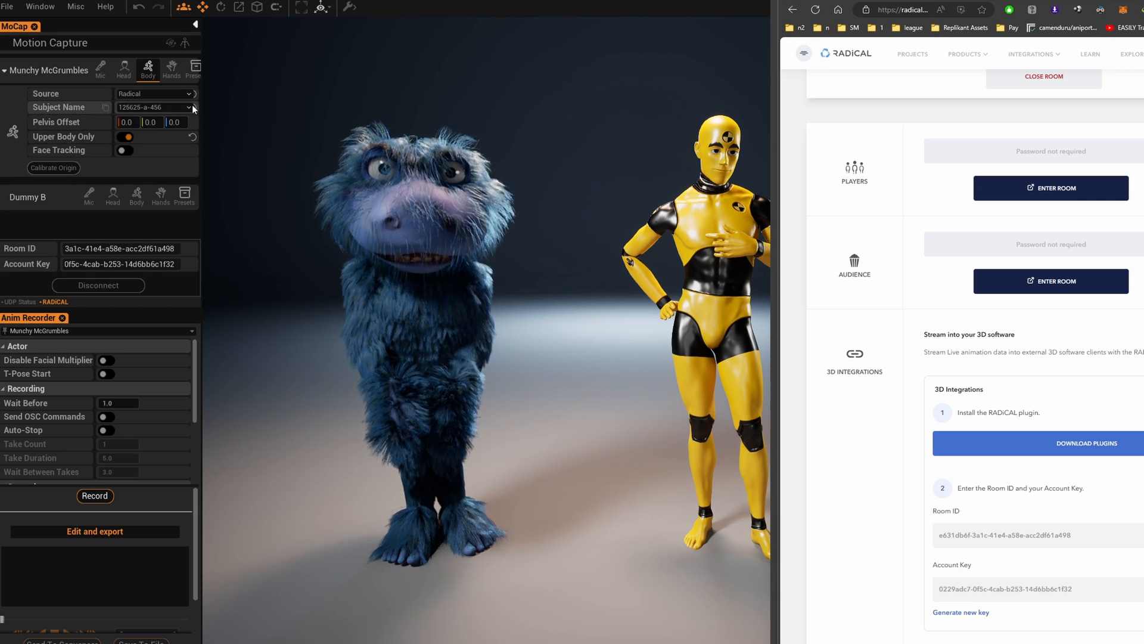